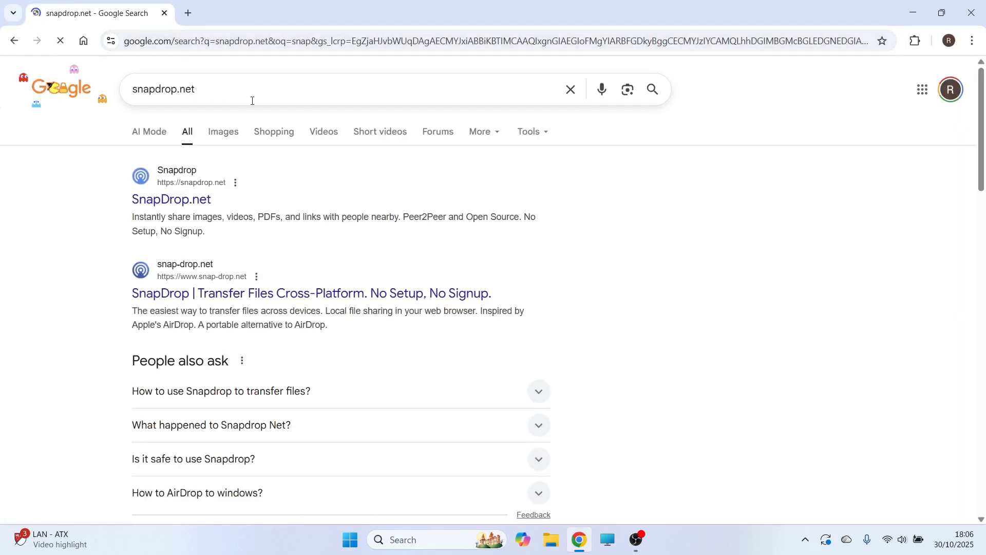
Step: Load snapdrop.net from the top Google search result
left_click(170, 199)
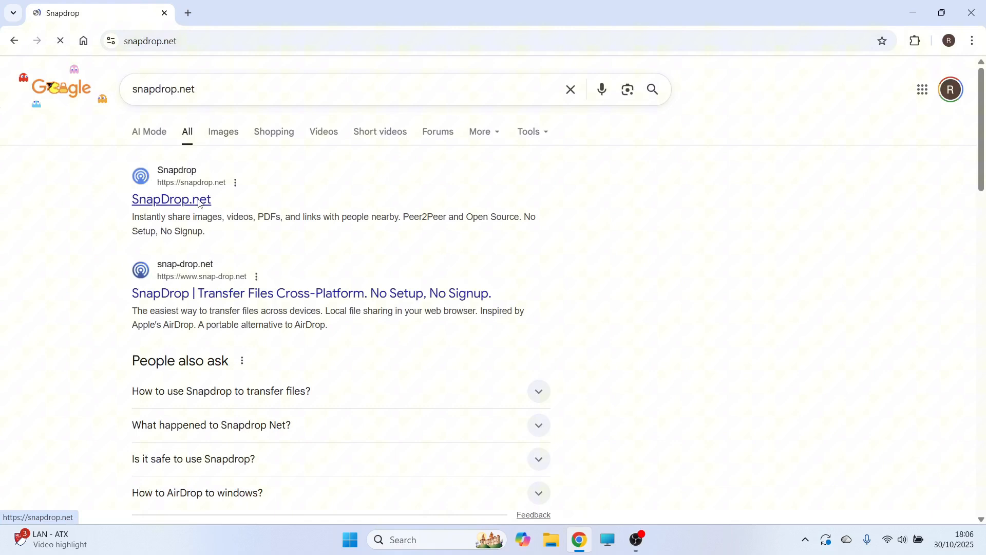